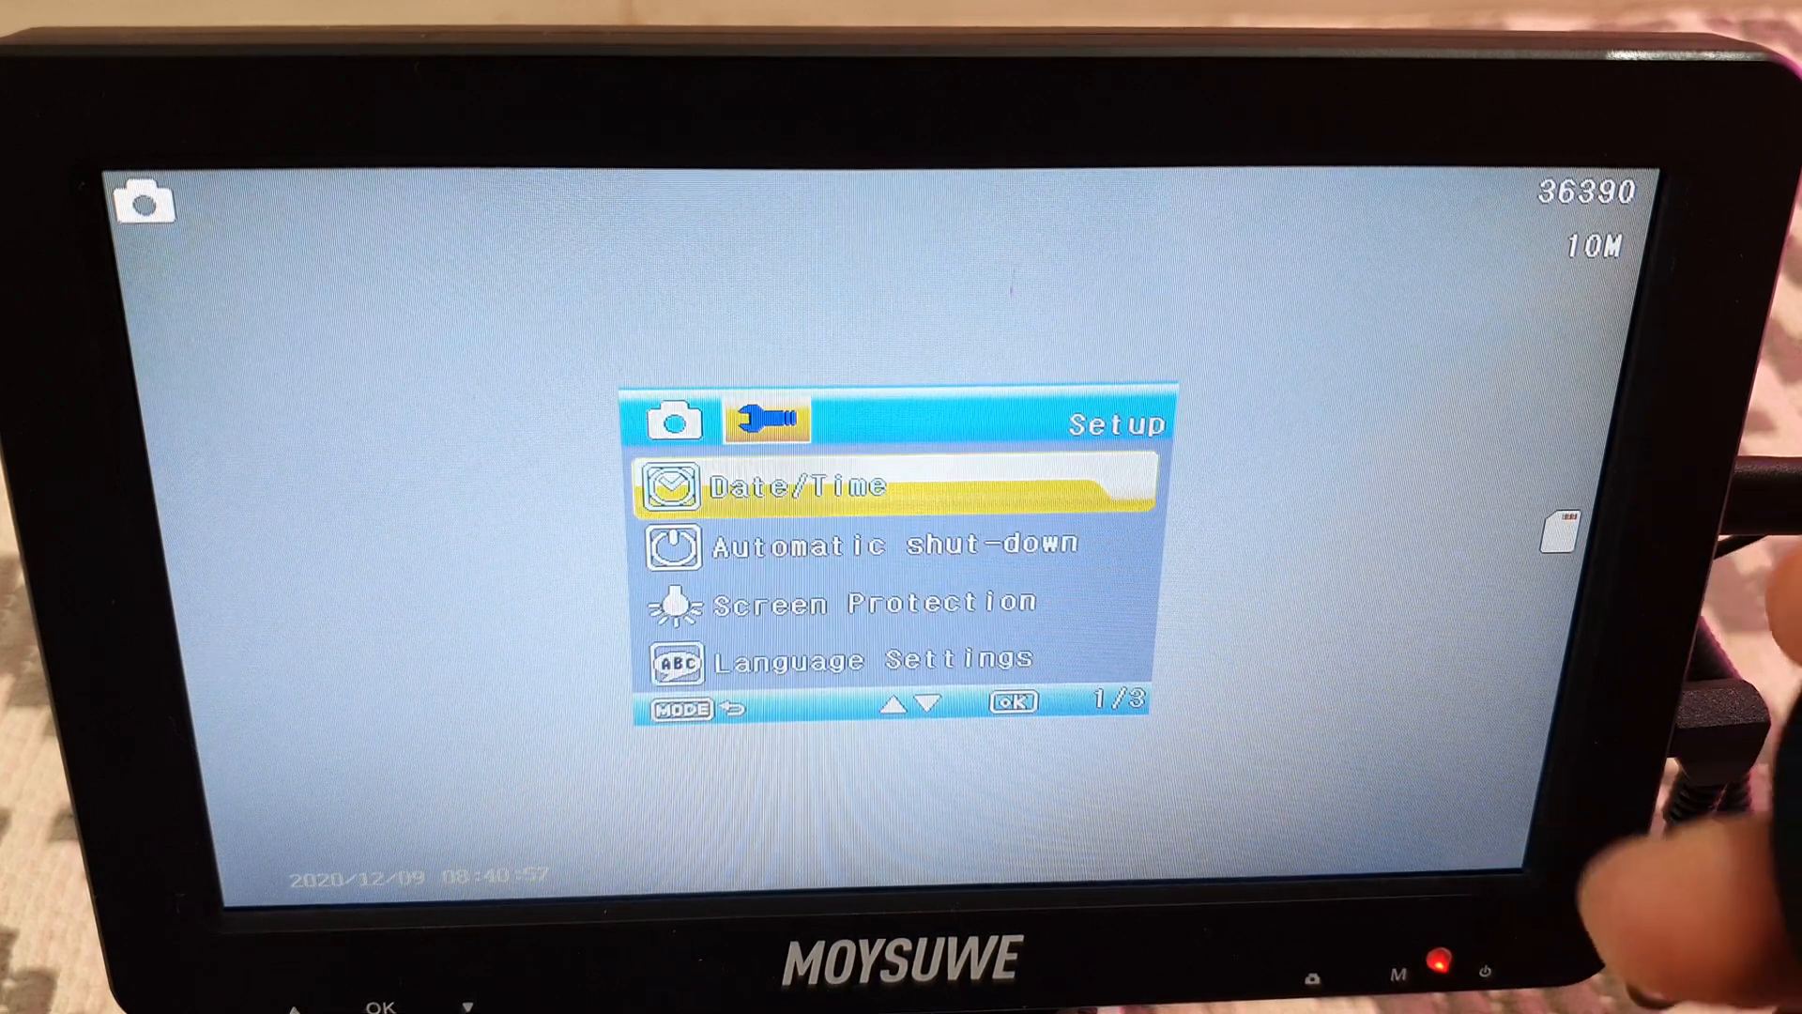
# Move the Setup menu highlight down from Date/Time to Screen Protection.
pyautogui.press('down')
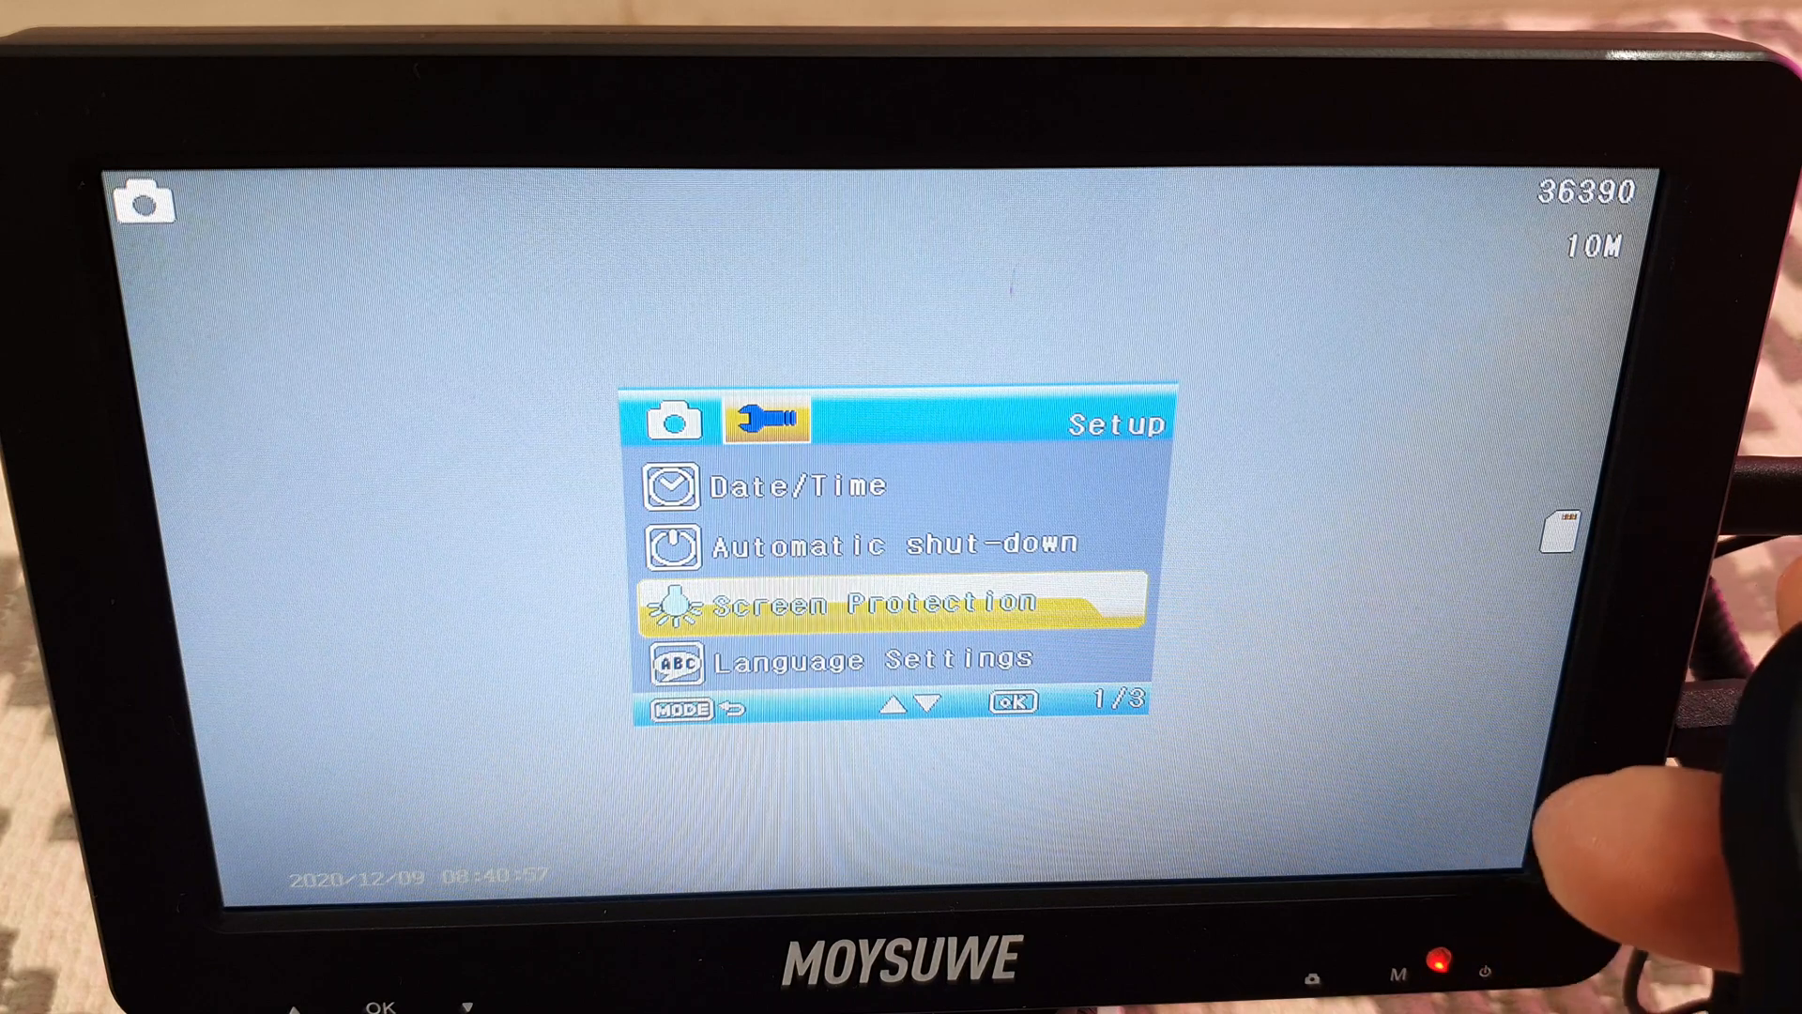
pyautogui.click(1014, 702)
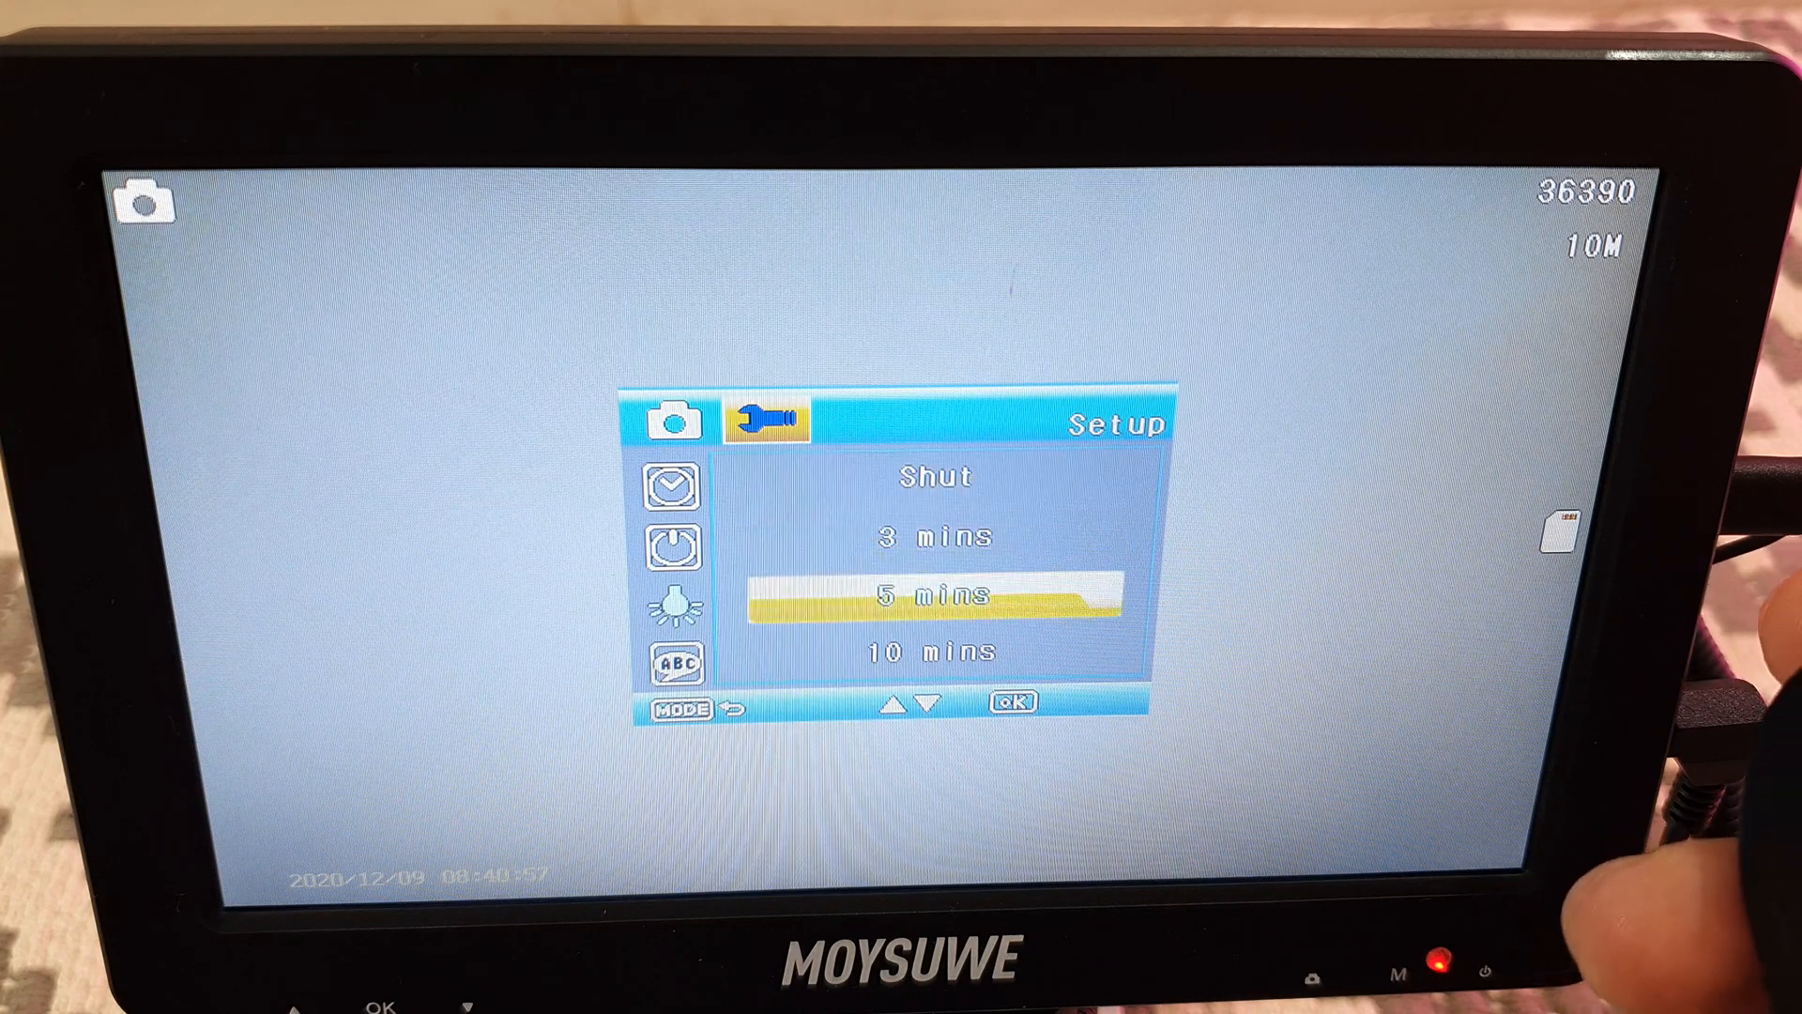
pyautogui.click(690, 706)
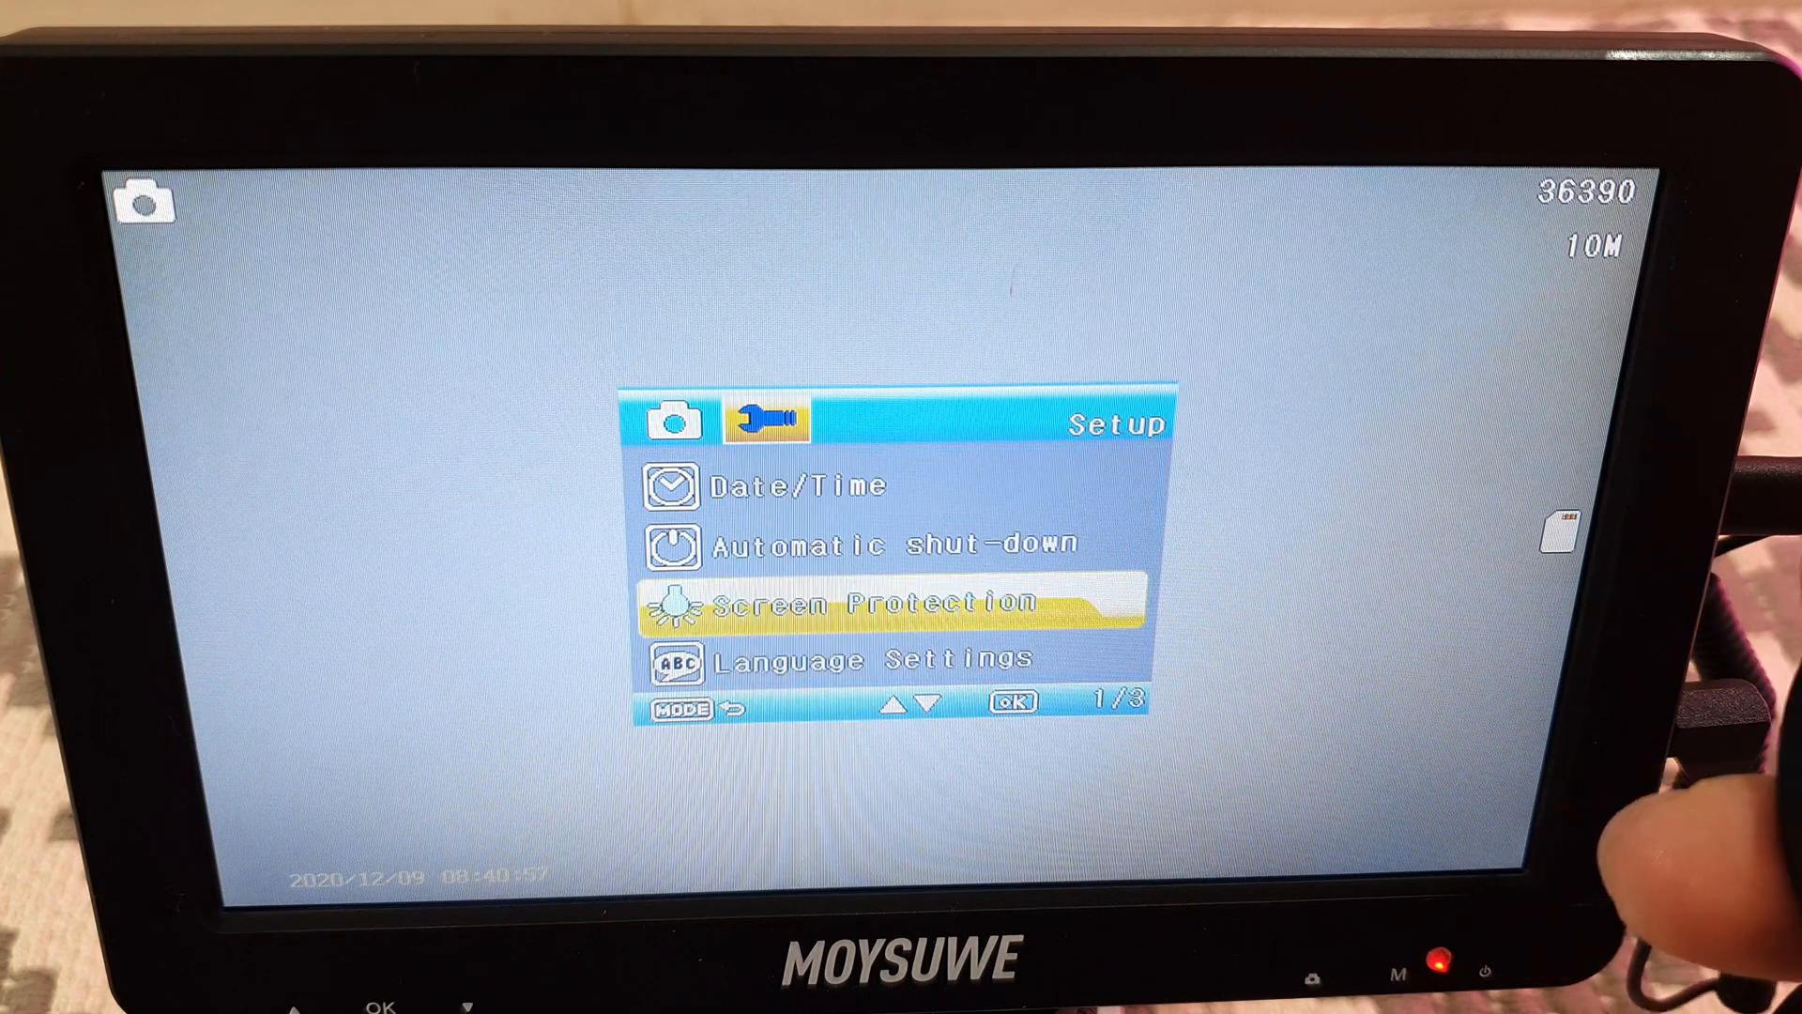